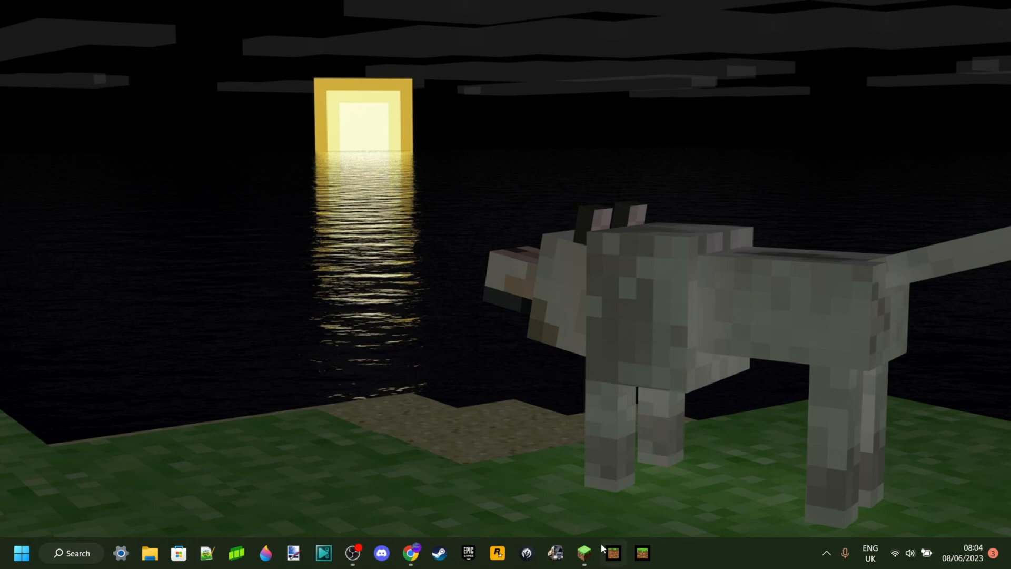
- Delete the unnamed 1.20-pre3 entry from the Installations list, confirming the removal
left_click(583, 553)
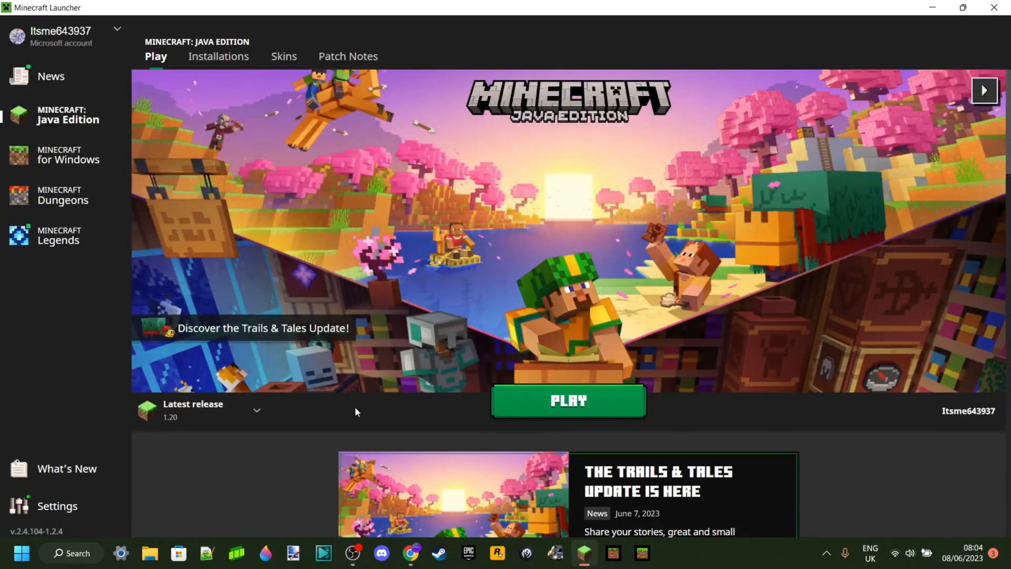
mouse_move(217, 68)
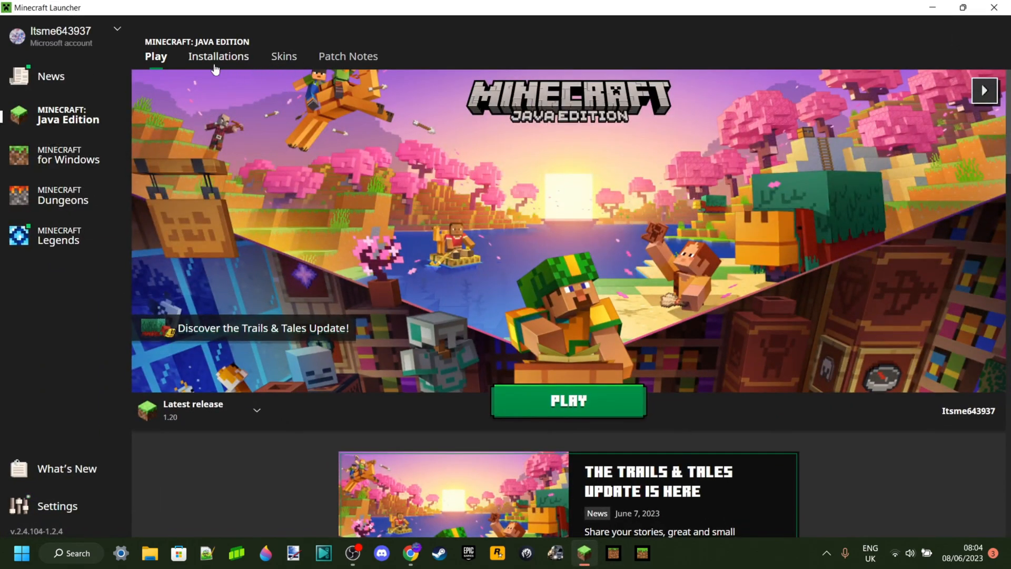
left_click(218, 55)
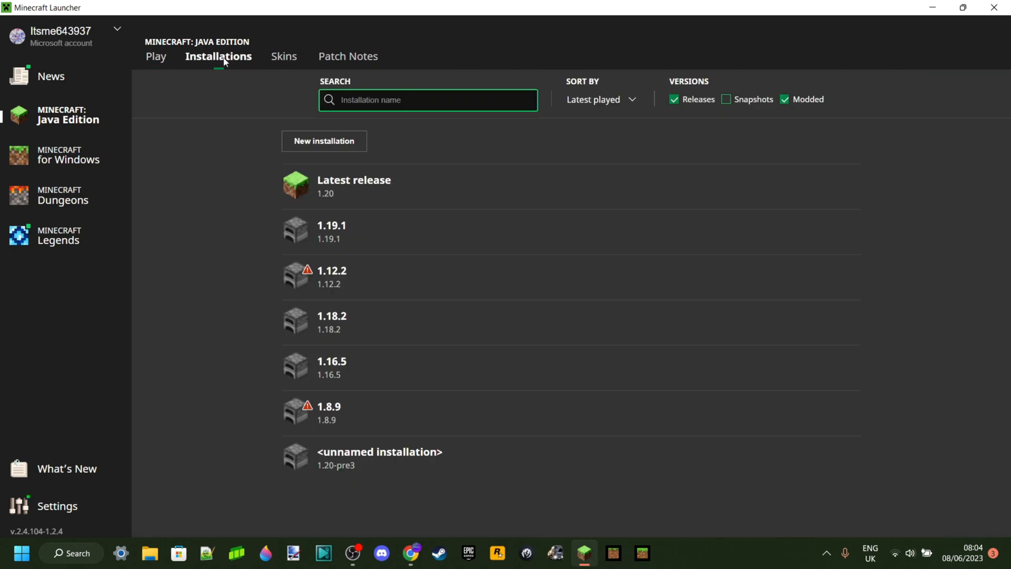
mouse_move(222, 64)
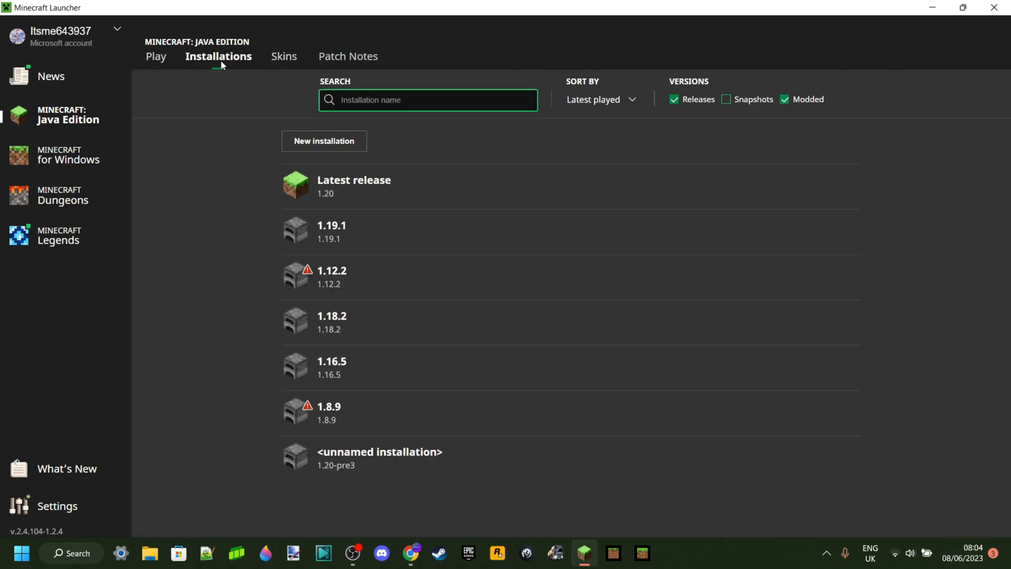
mouse_move(409, 348)
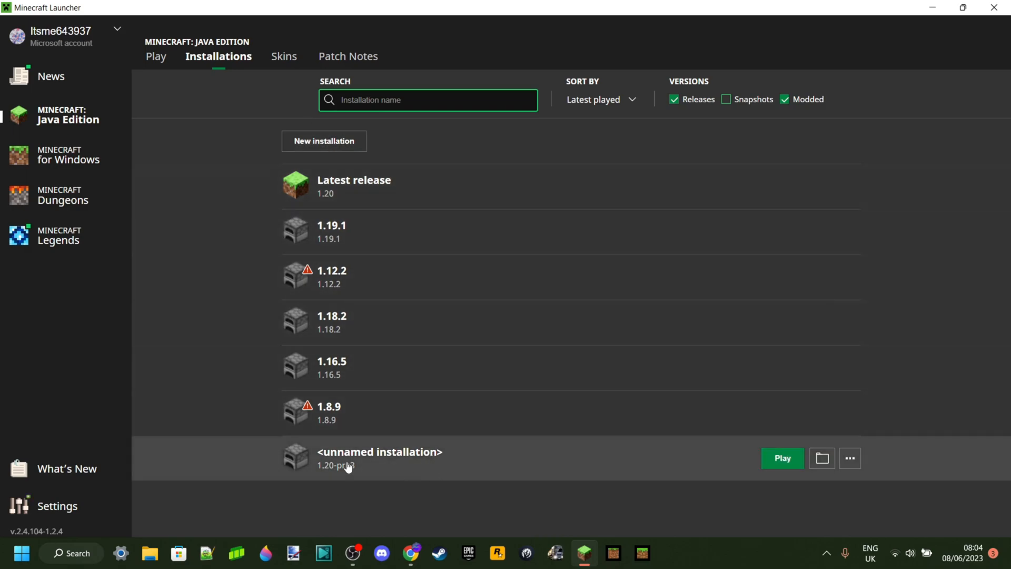
mouse_move(173, 399)
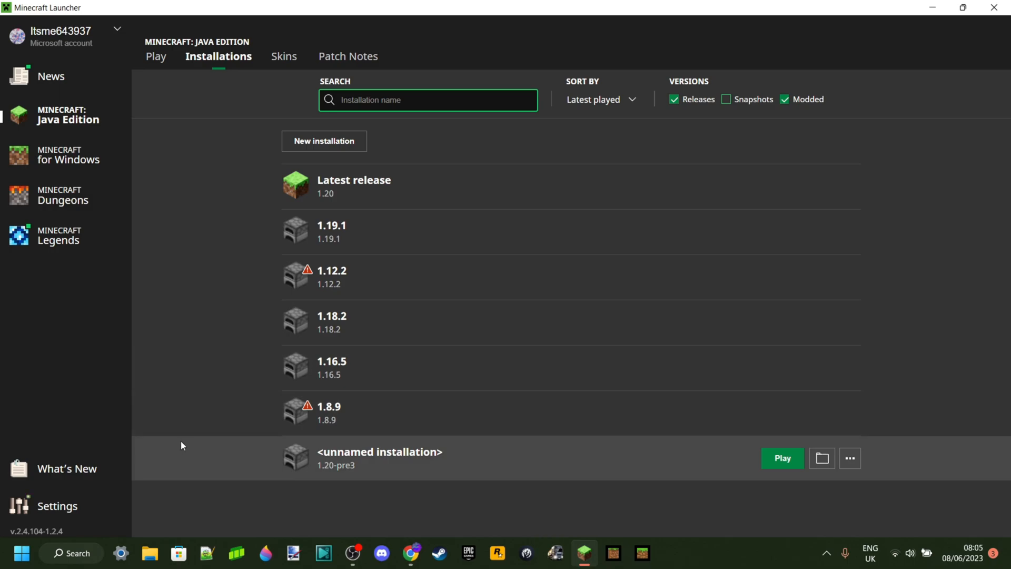
mouse_move(261, 474)
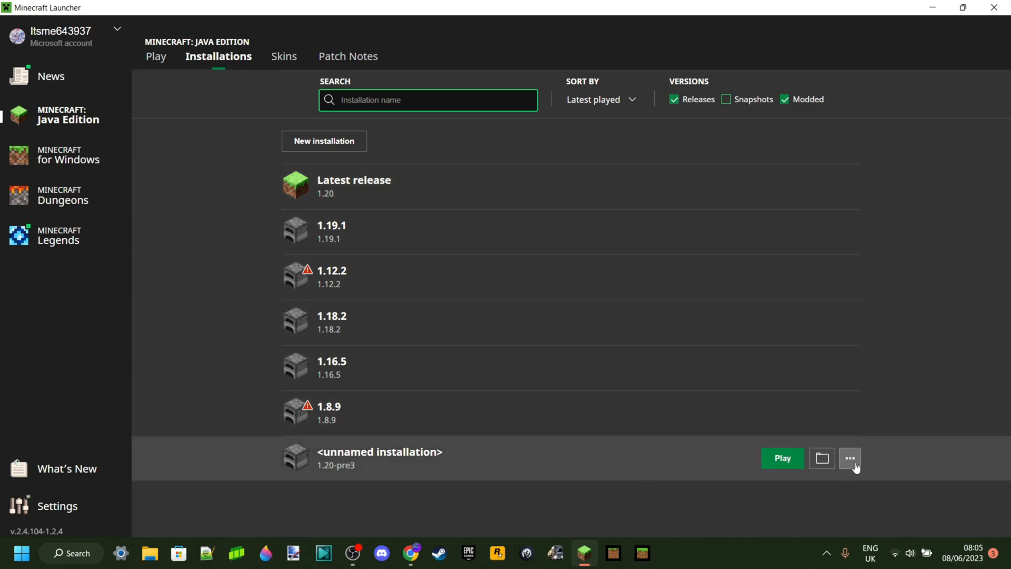
left_click(849, 458)
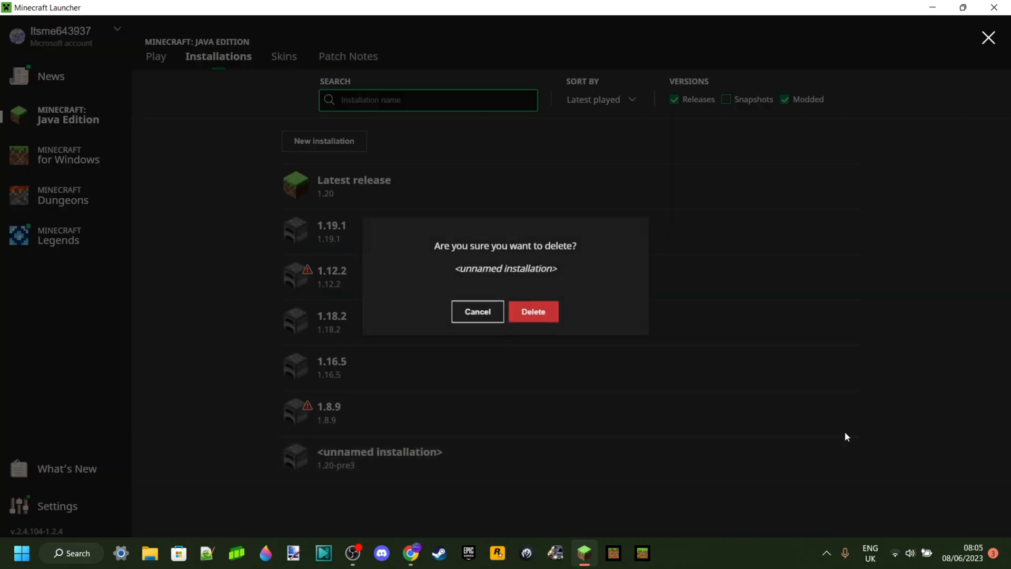
left_click(533, 312)
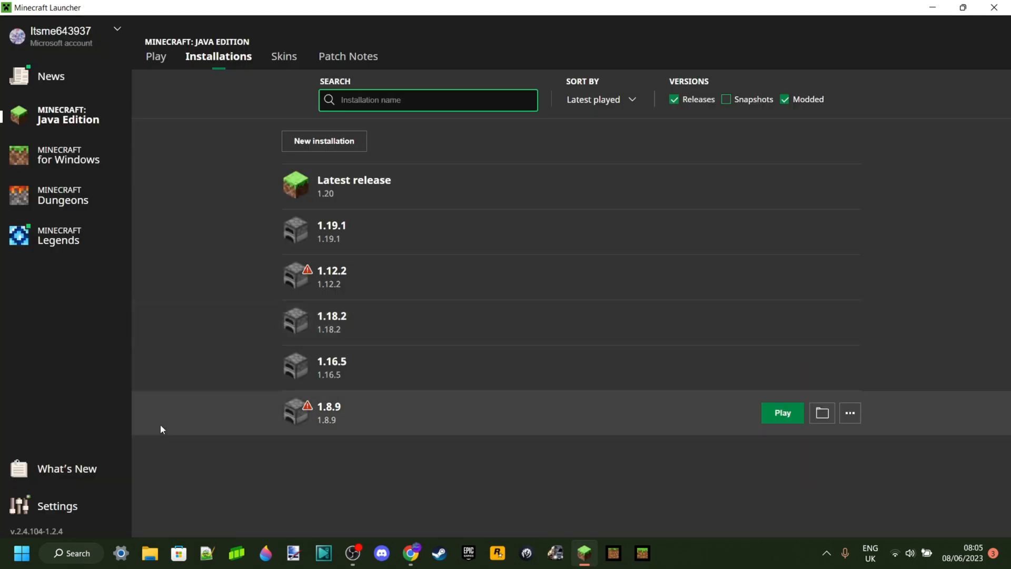
mouse_move(58, 398)
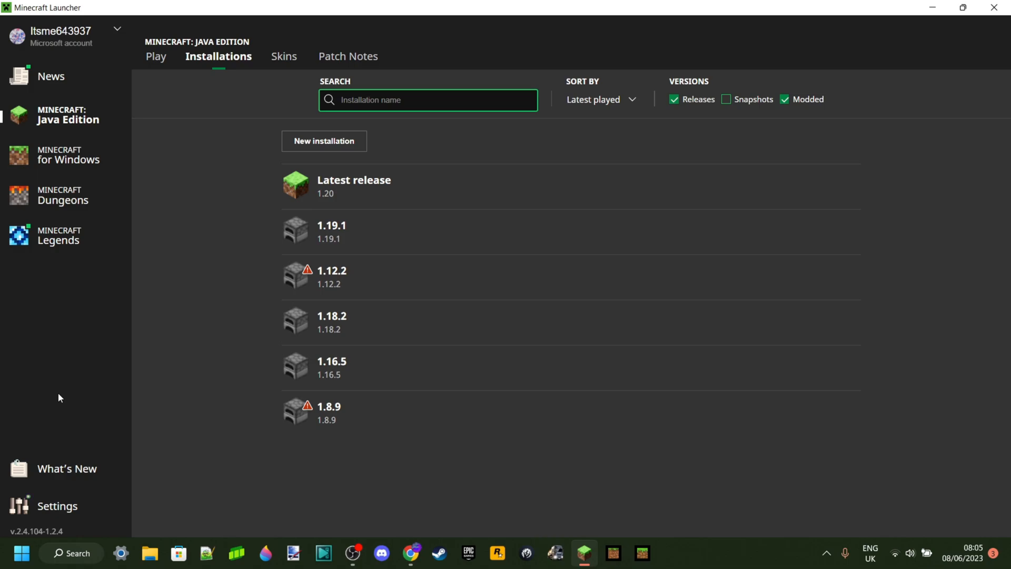
mouse_move(114, 411)
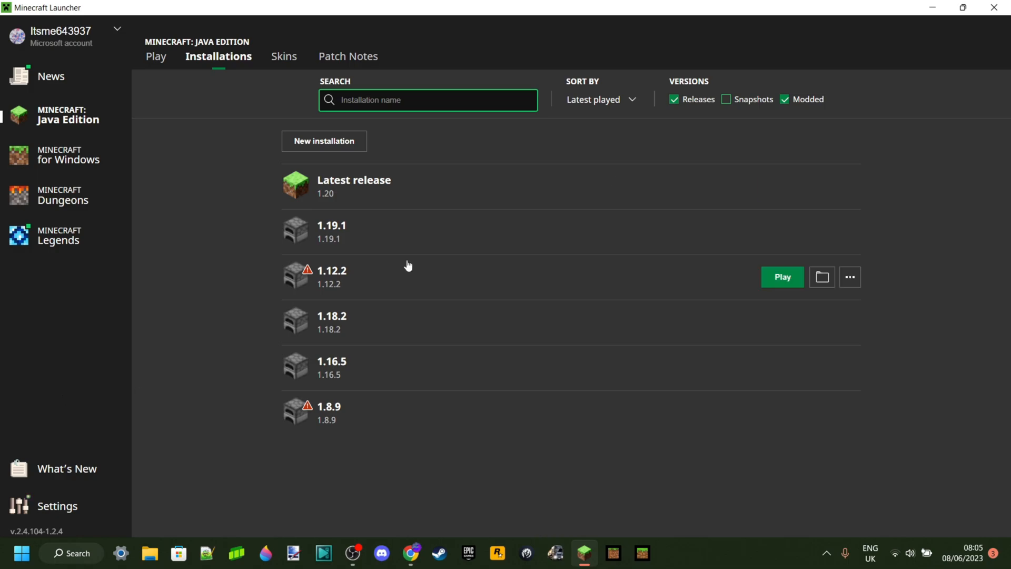
- Download the Forge 1.20-46.0.1 installer jar, skipping the adfoc.us advert page
left_click(780, 277)
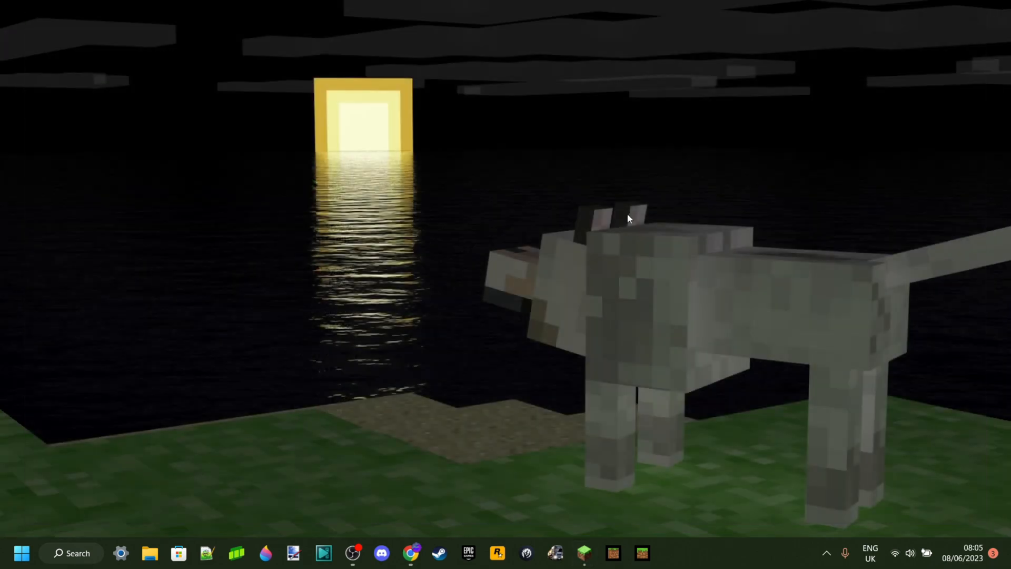
mouse_move(447, 423)
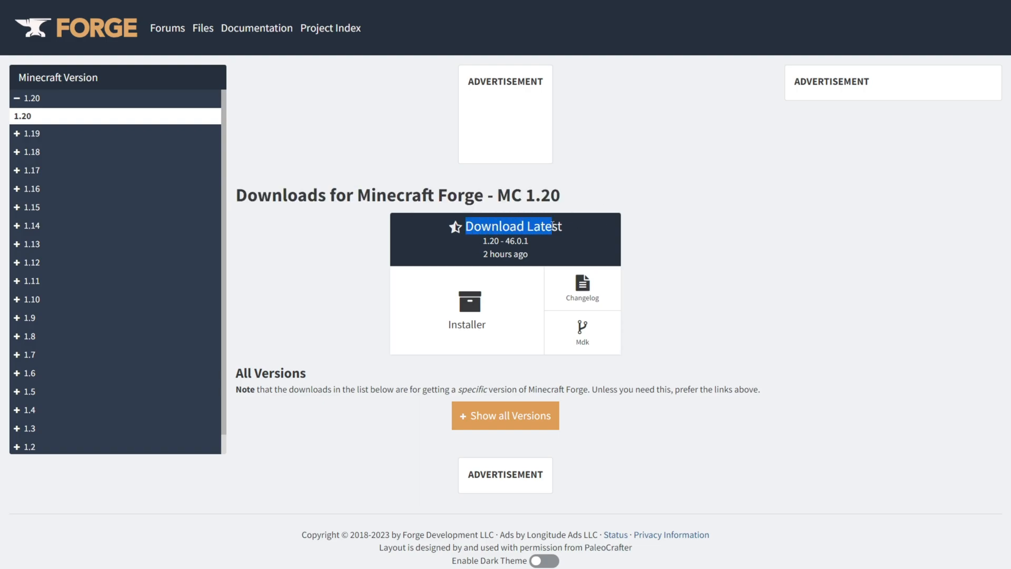
left_click(509, 225)
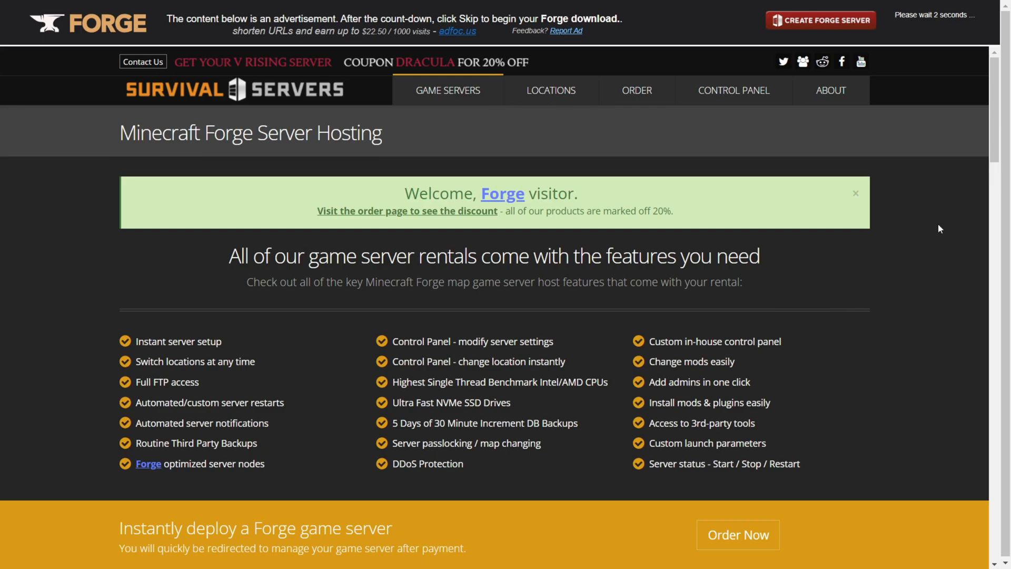
mouse_move(921, 258)
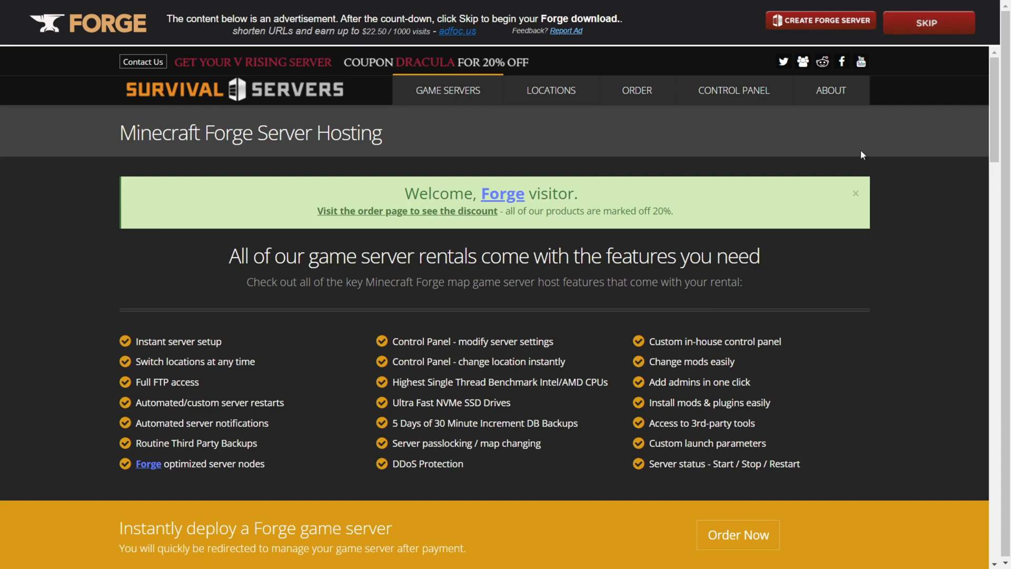
mouse_move(929, 22)
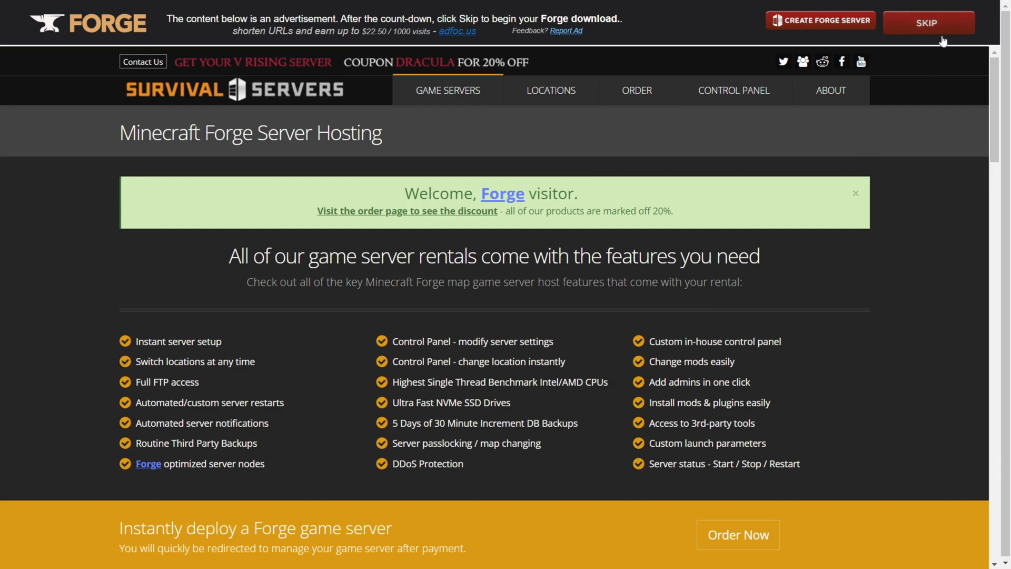
left_click(927, 22)
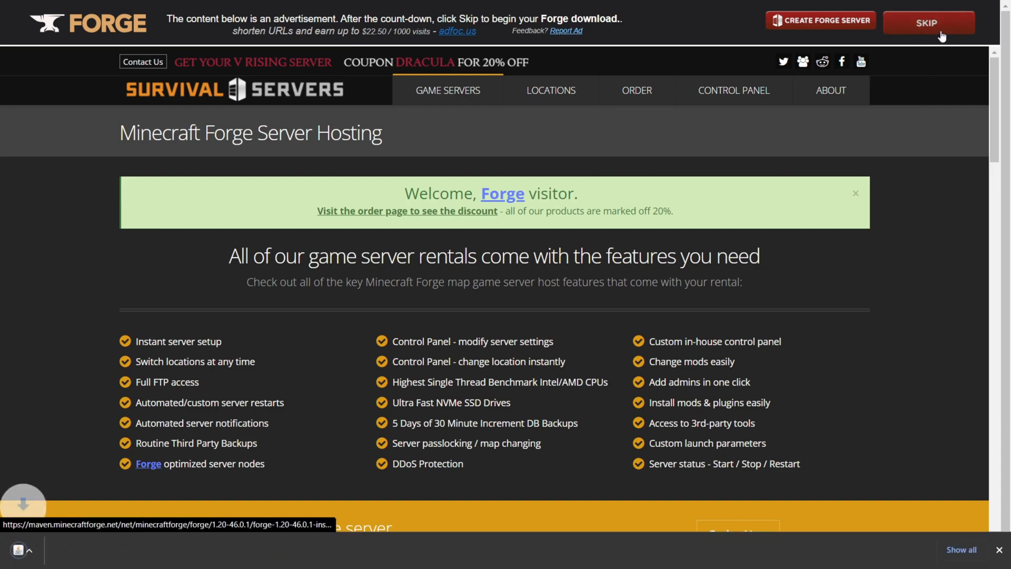
left_click(929, 22)
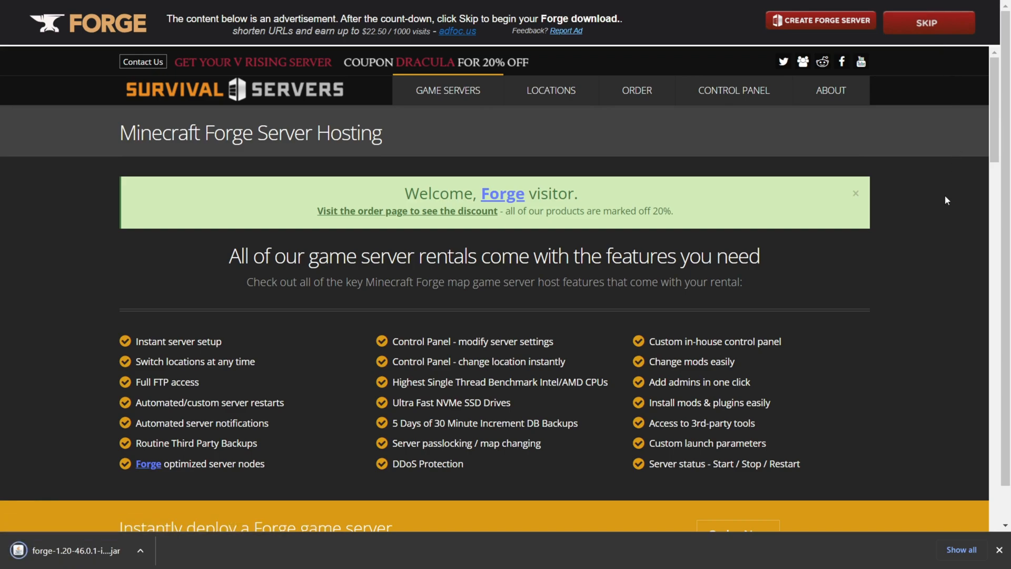
mouse_move(81, 532)
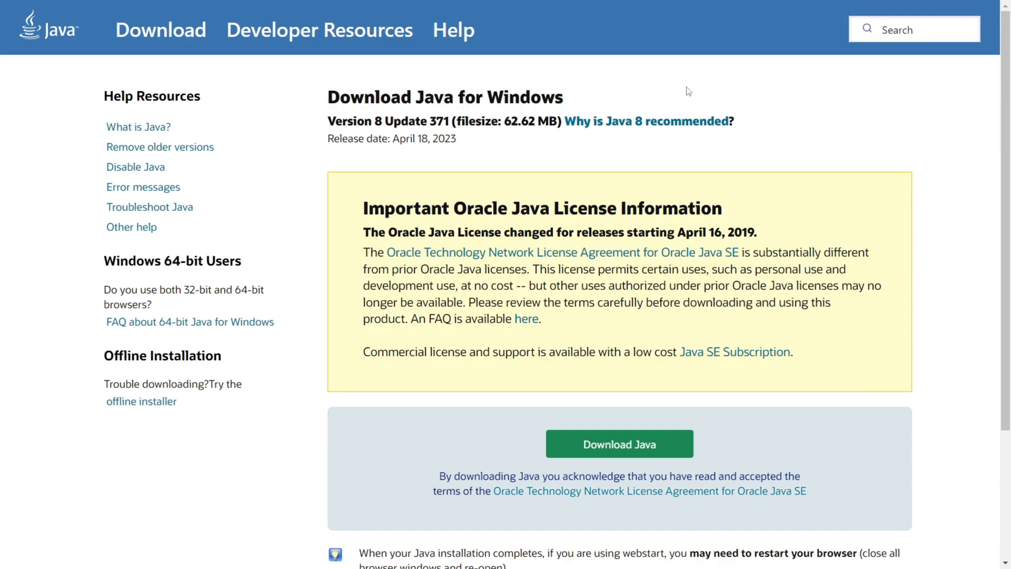
mouse_move(915, 149)
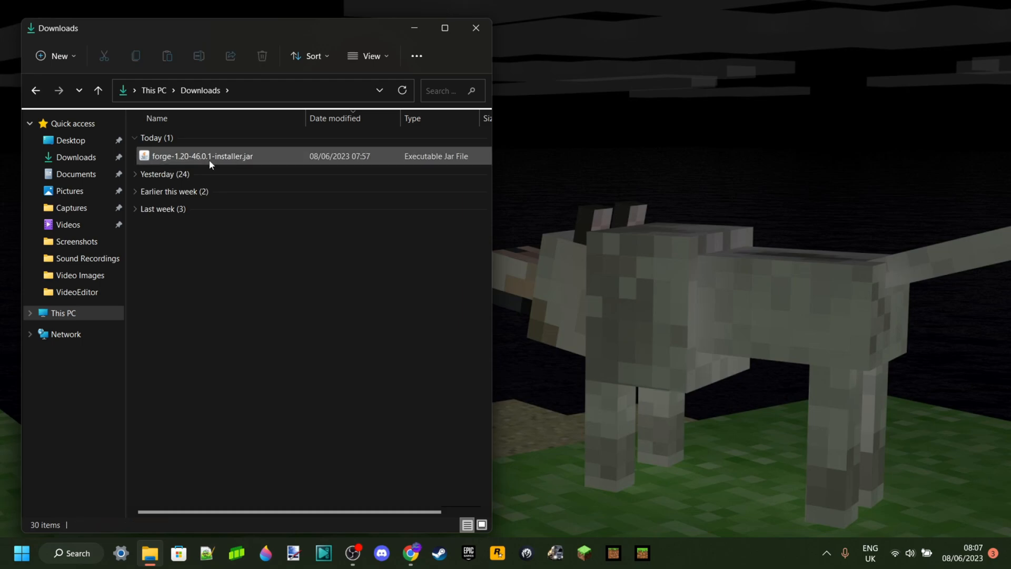
mouse_move(194, 157)
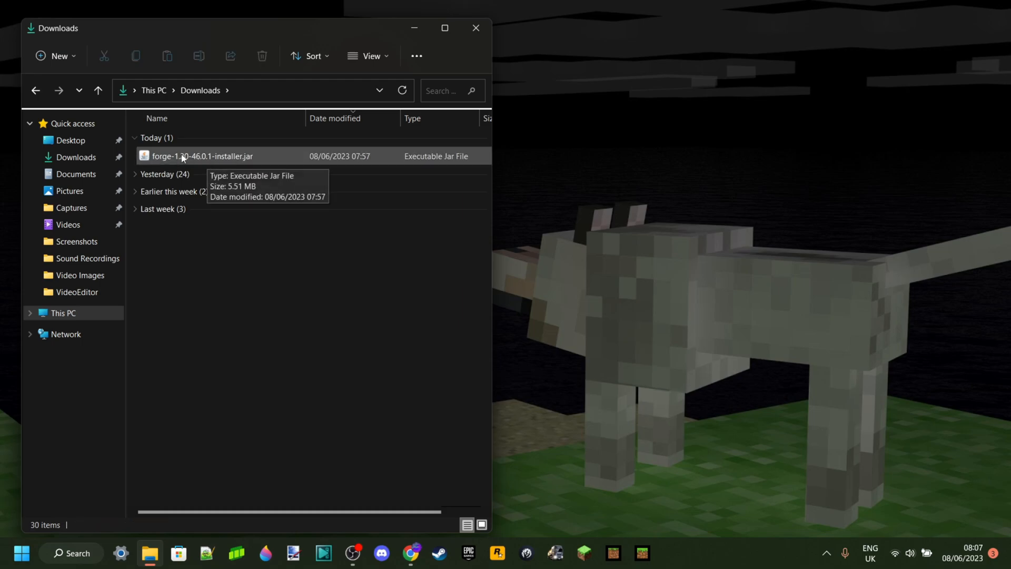
- Launch forge-1.20-46.0.1-installer.jar with Java(TM) Platform SE binary
right_click(202, 155)
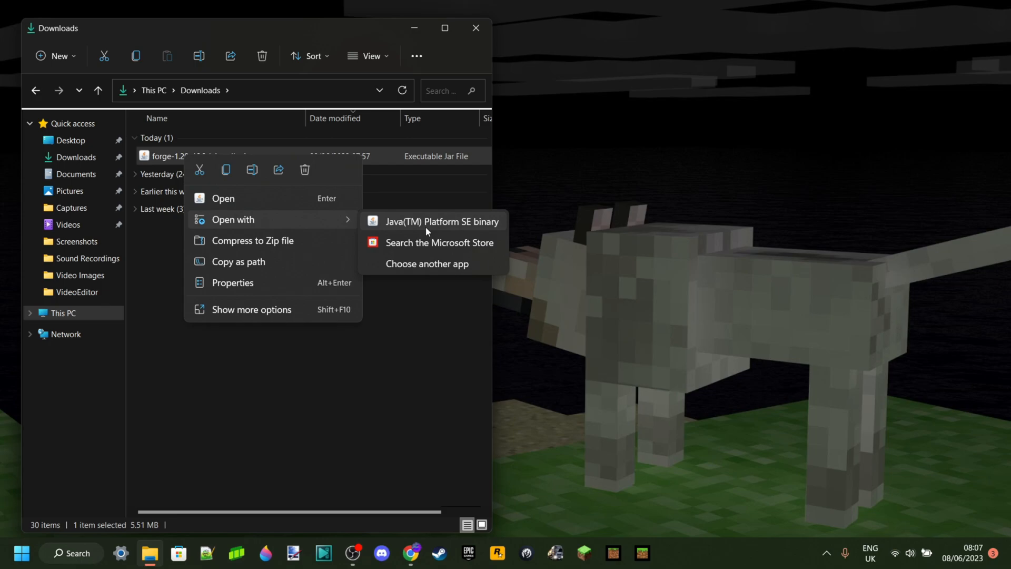
mouse_move(469, 228)
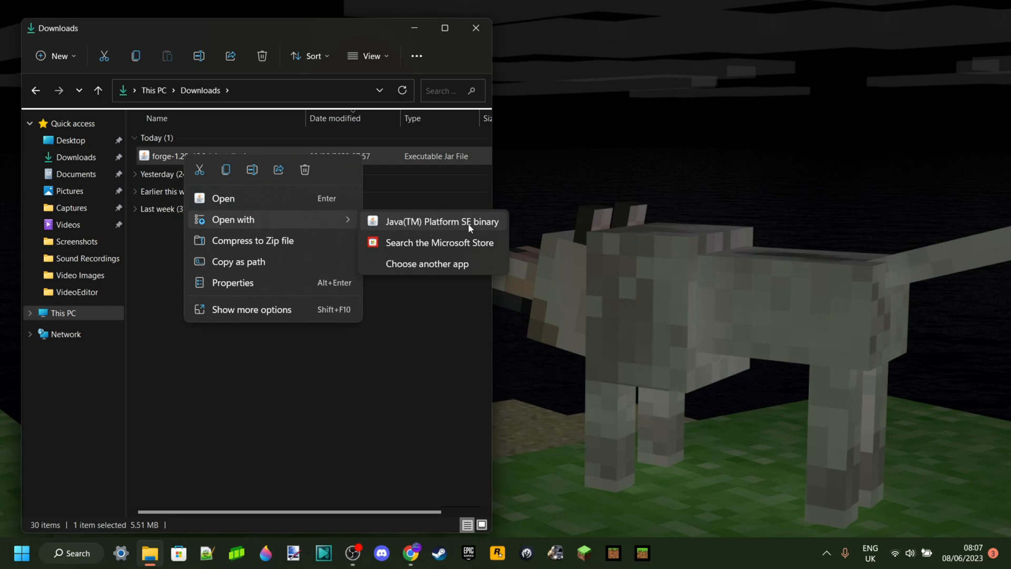
mouse_move(475, 225)
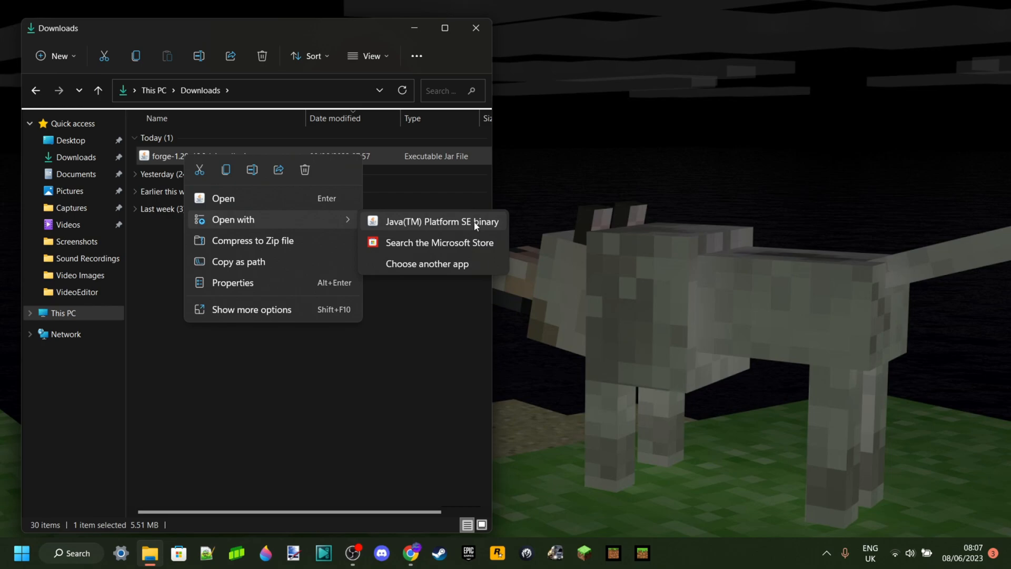
left_click(441, 221)
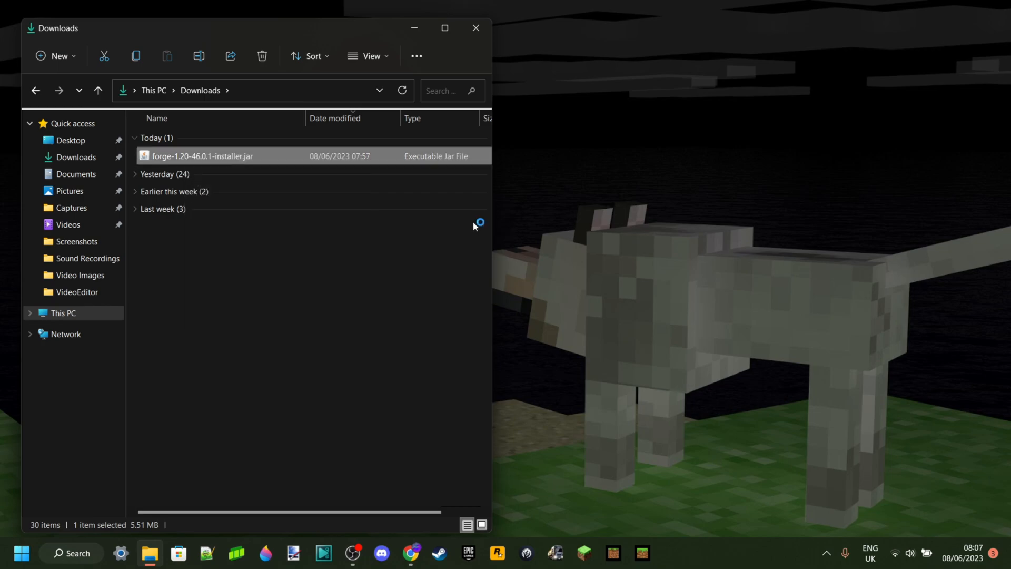
double_click(202, 156)
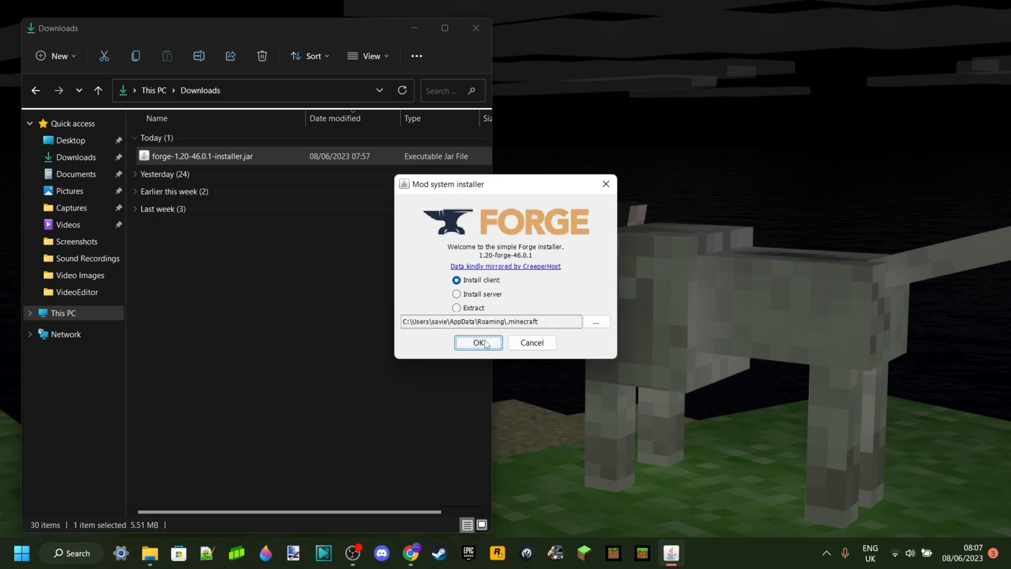
- Install the 1.20-forge-46.0.1 client profile and acknowledge the Complete message
left_click(477, 343)
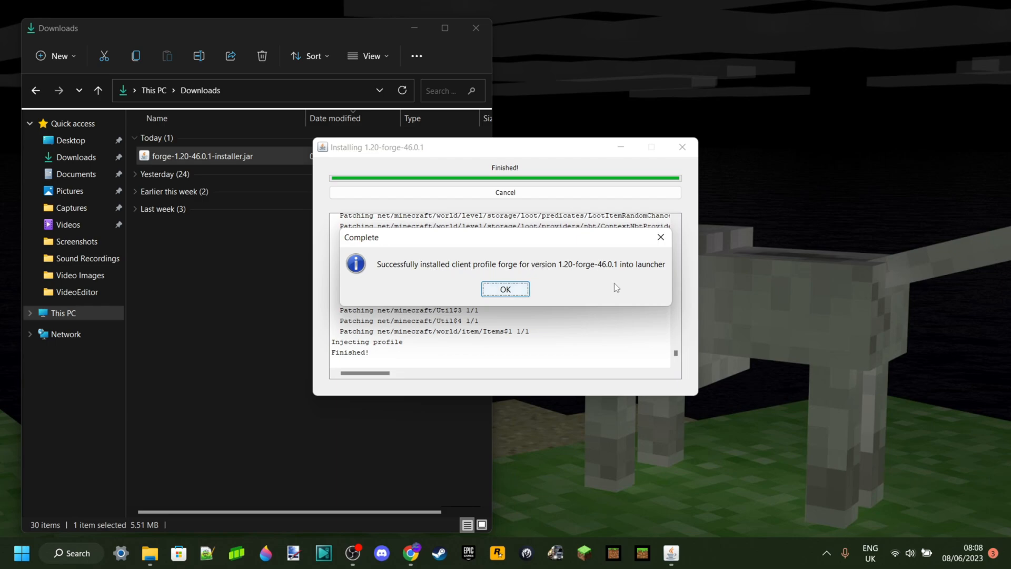
left_click(504, 288)
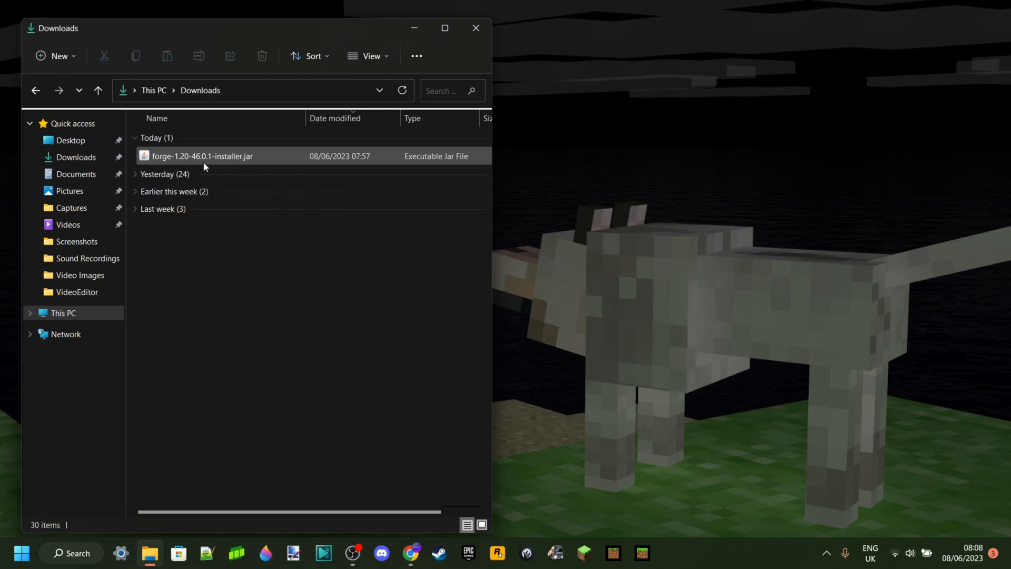
- Delete the installer jar from Downloads and switch back to the Minecraft Launcher
right_click(203, 156)
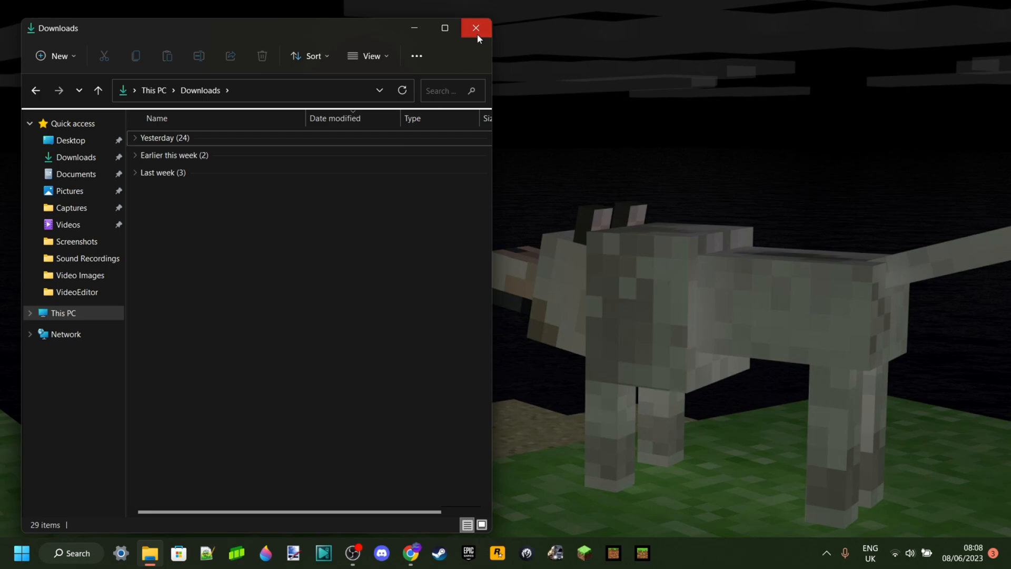
left_click(477, 28)
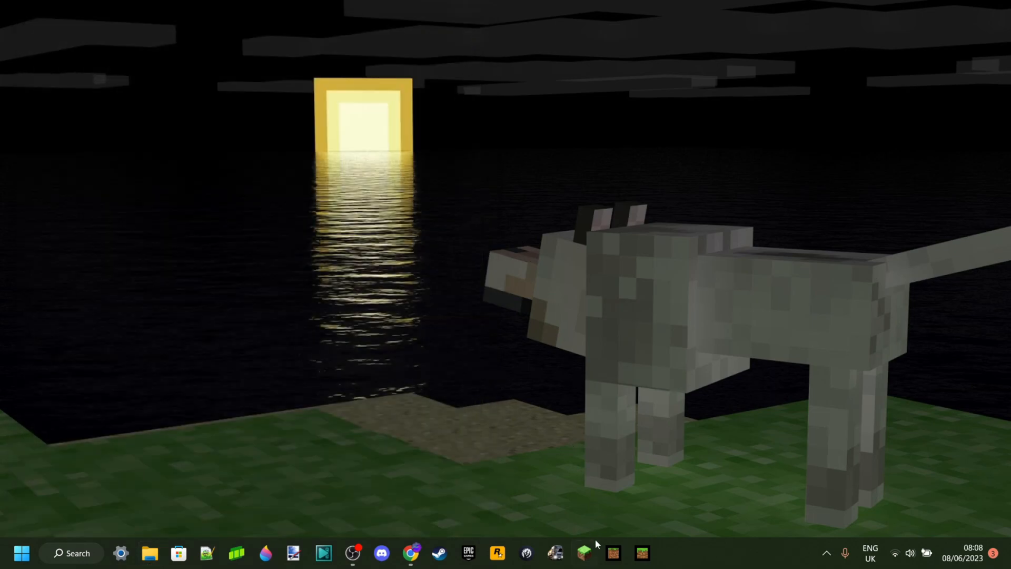
left_click(583, 553)
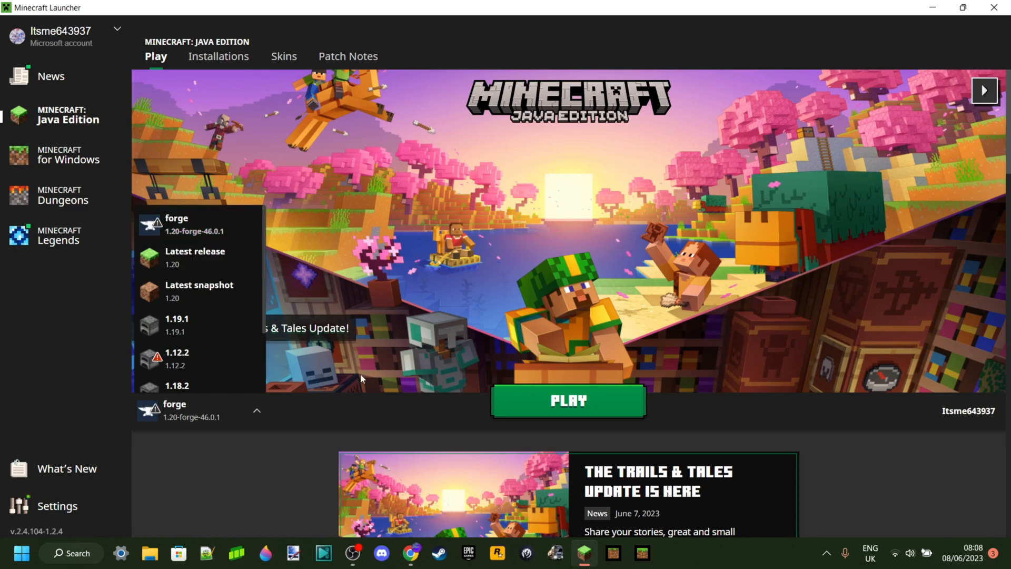
- Select the forge 1.20-forge-46.0.1 installation and play it
left_click(568, 401)
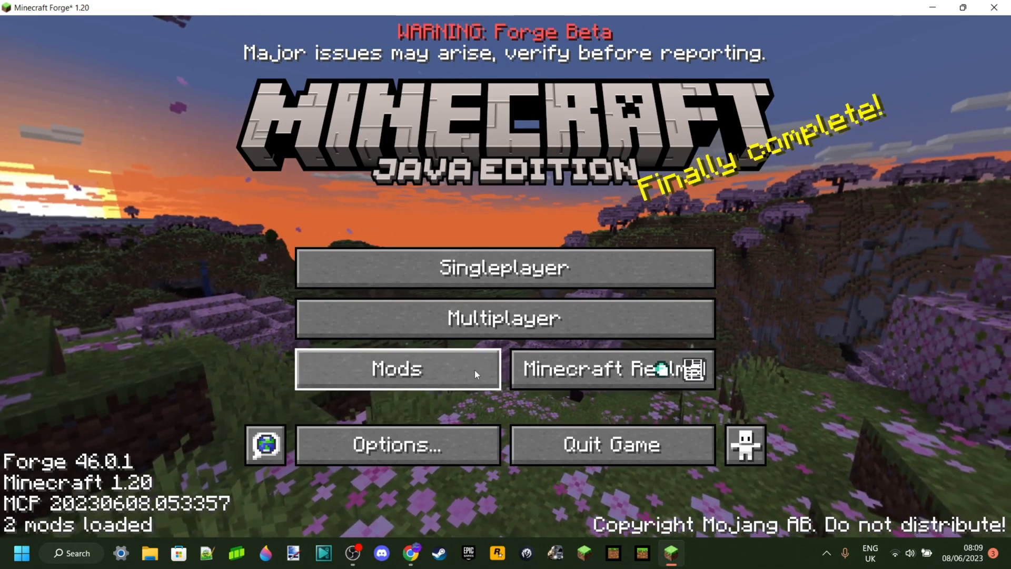
left_click(396, 369)
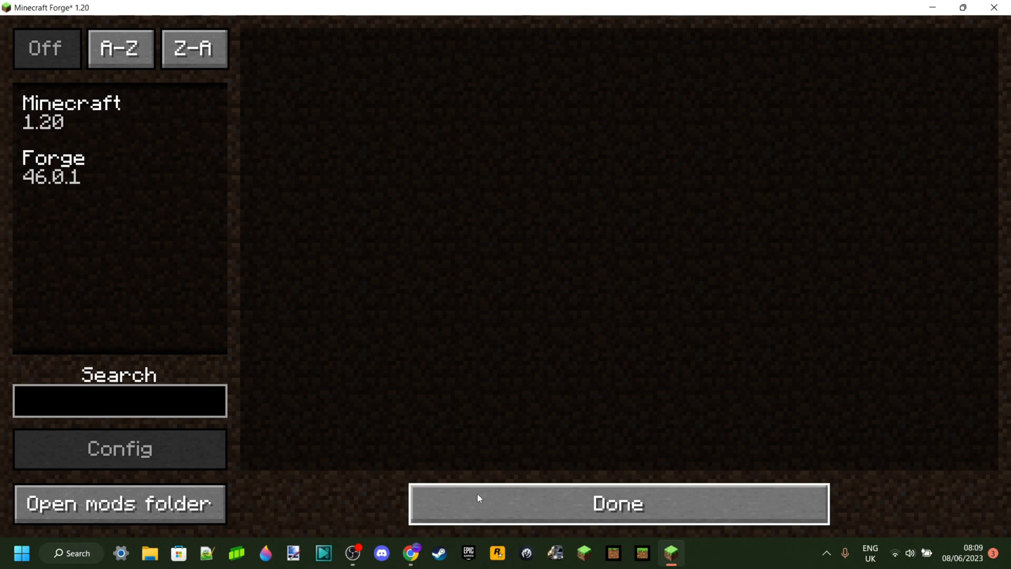
left_click(617, 503)
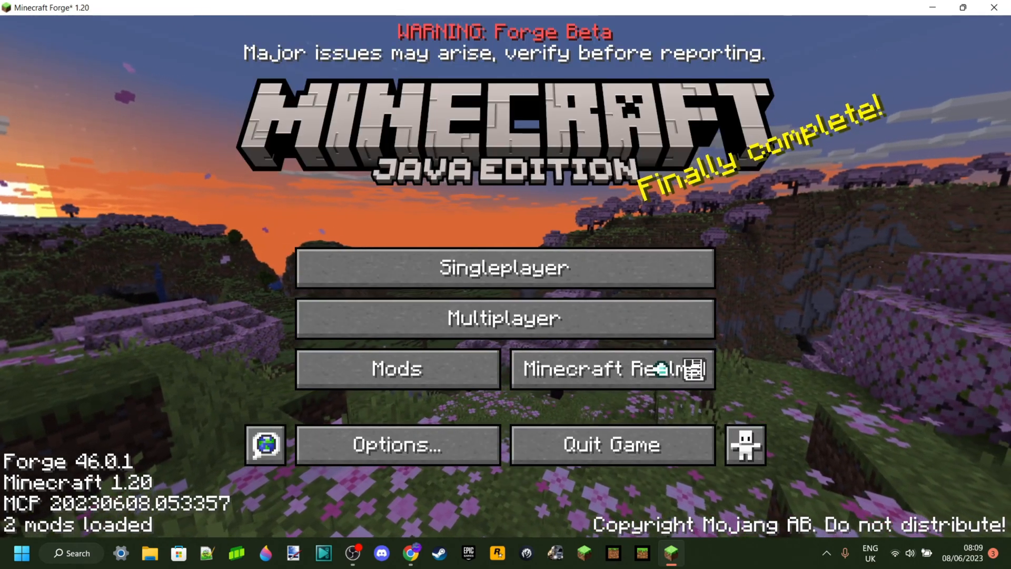